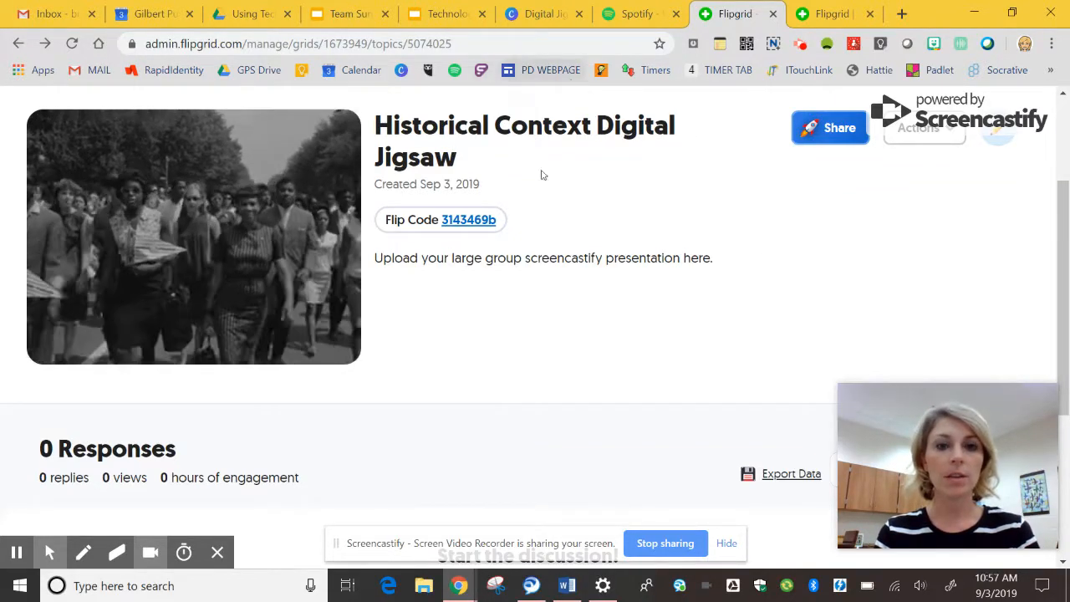
# Open the Flip Code link for the Historical Context Digital Jigsaw topic and scroll to the add button
pyautogui.click(468, 220)
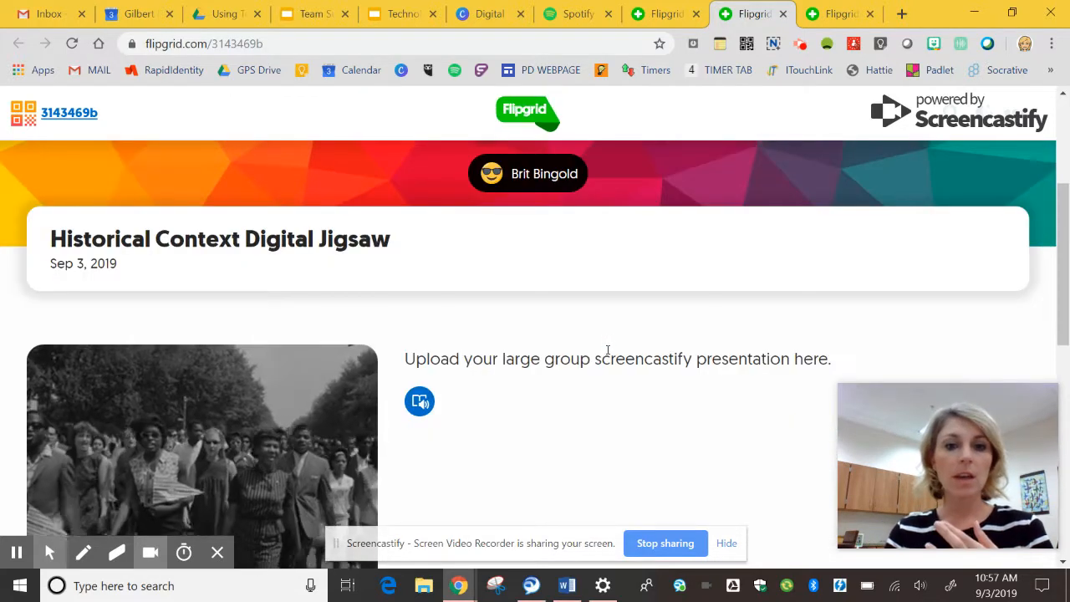
pyautogui.scroll(-3)
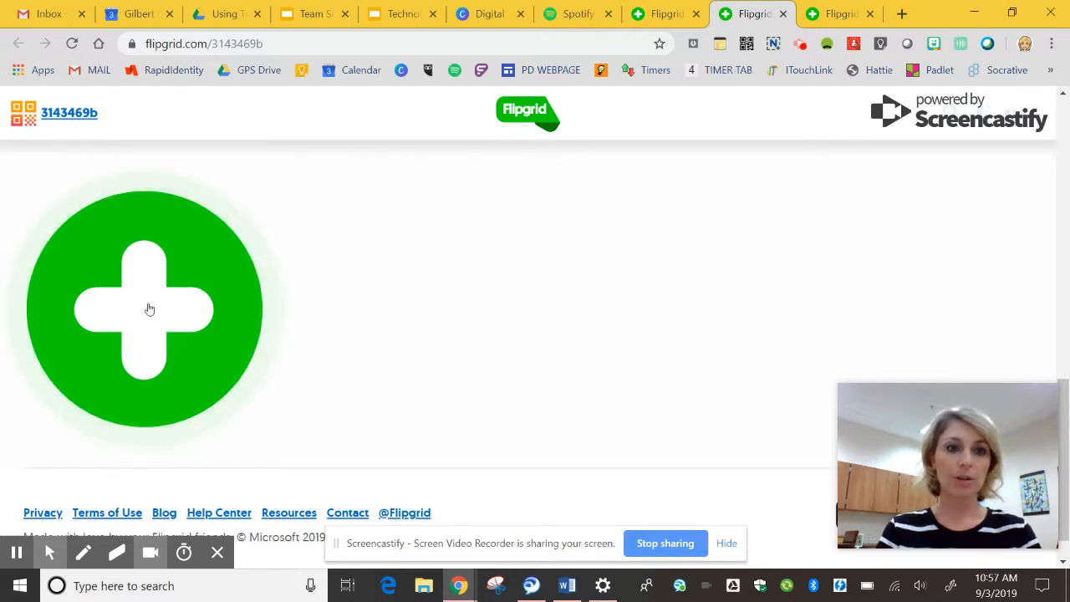
# Add a response, log in with Google using the school account to reach the recorder
pyautogui.click(143, 309)
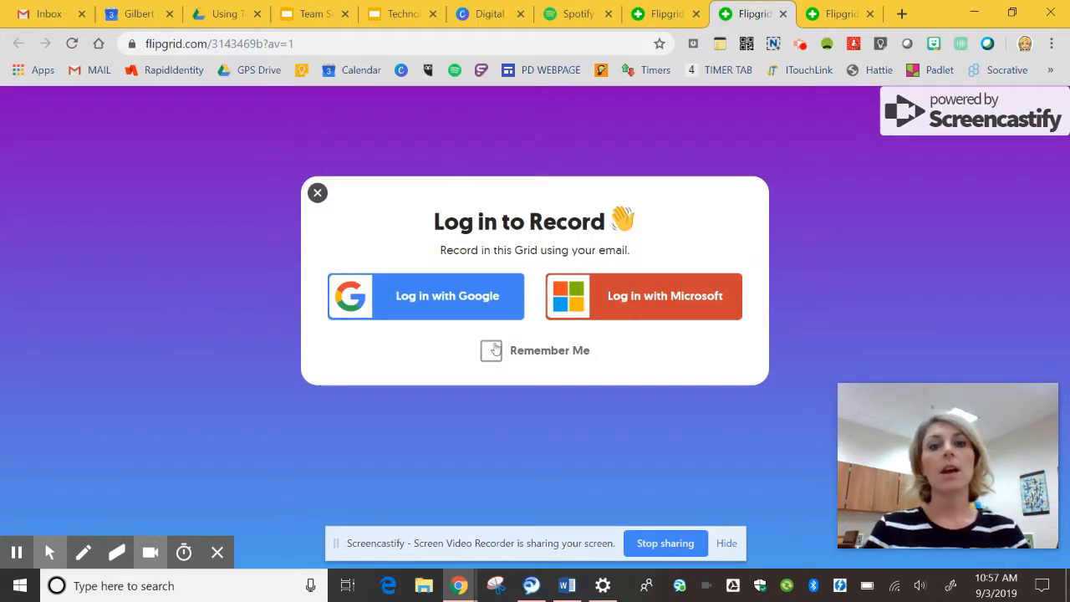
pyautogui.click(426, 296)
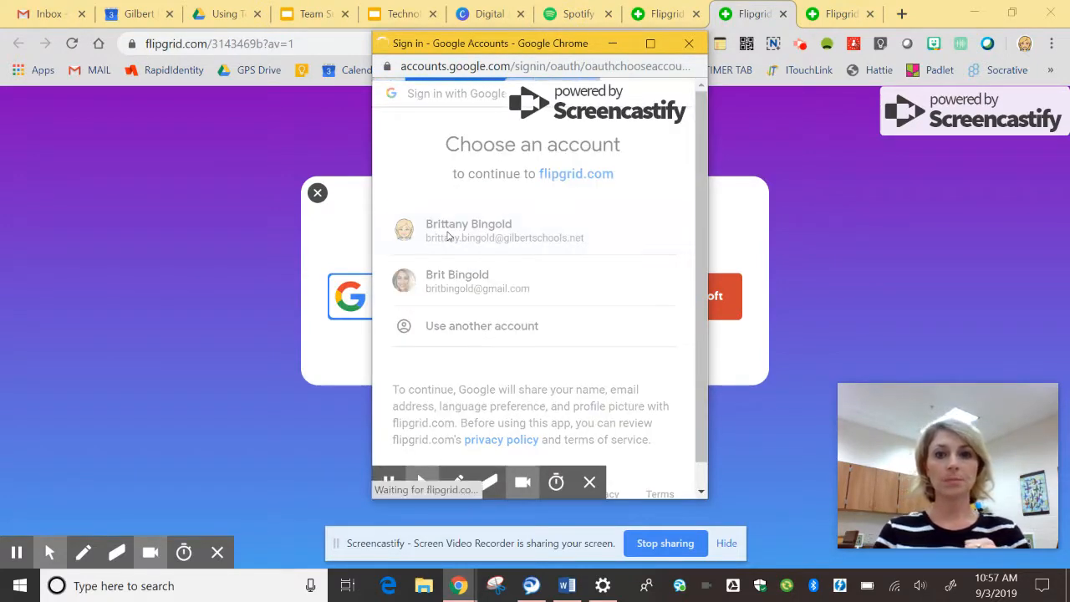
pyautogui.click(468, 230)
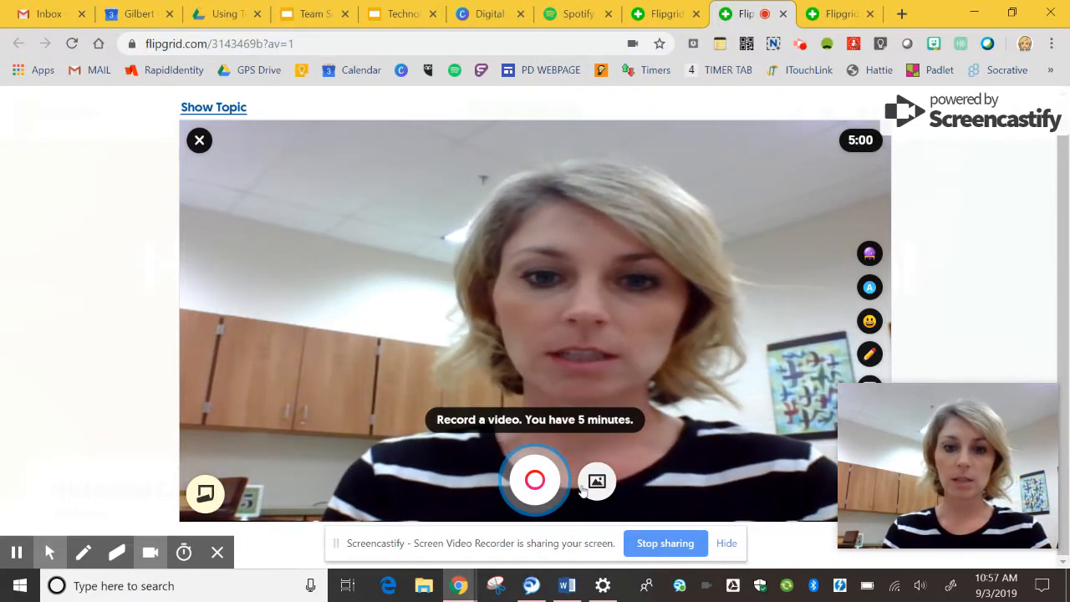
# Show the Upload Video option, then return to the Jigsaw topic's management tab
pyautogui.click(596, 480)
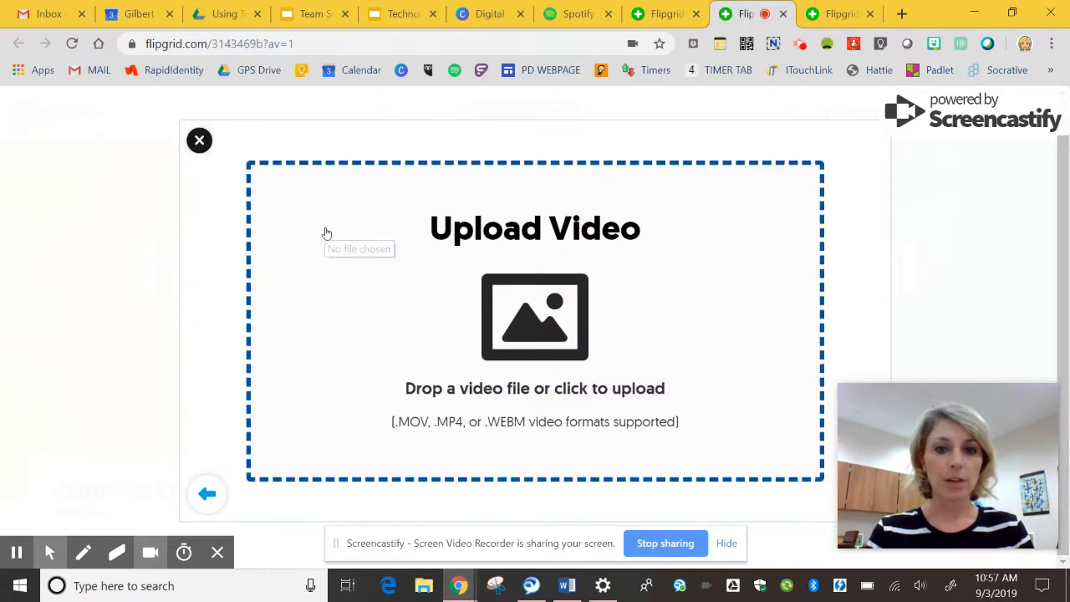
pyautogui.moveTo(546, 400)
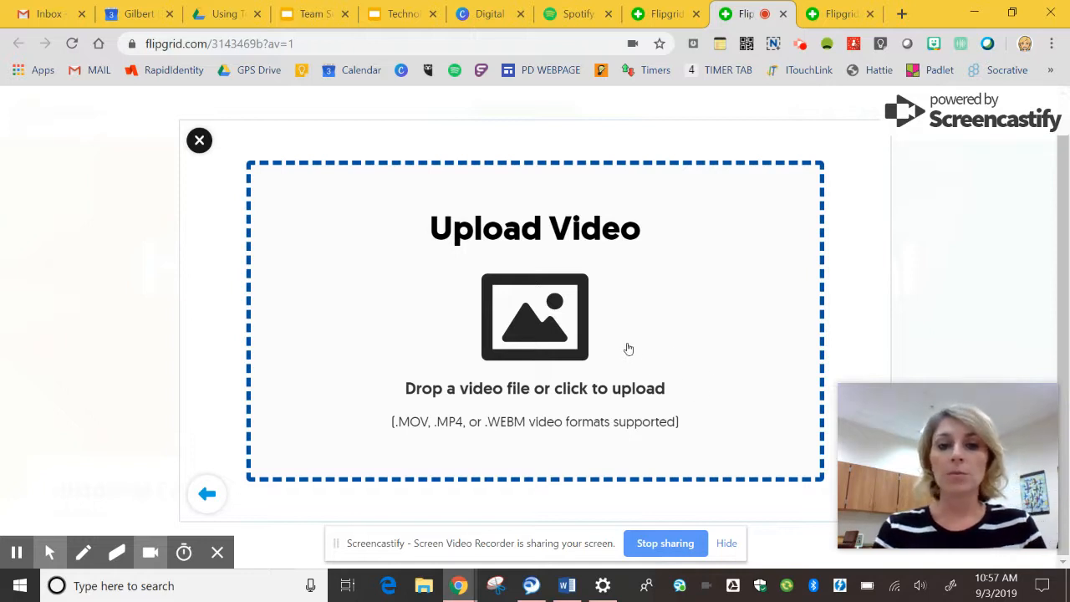
pyautogui.moveTo(550, 280)
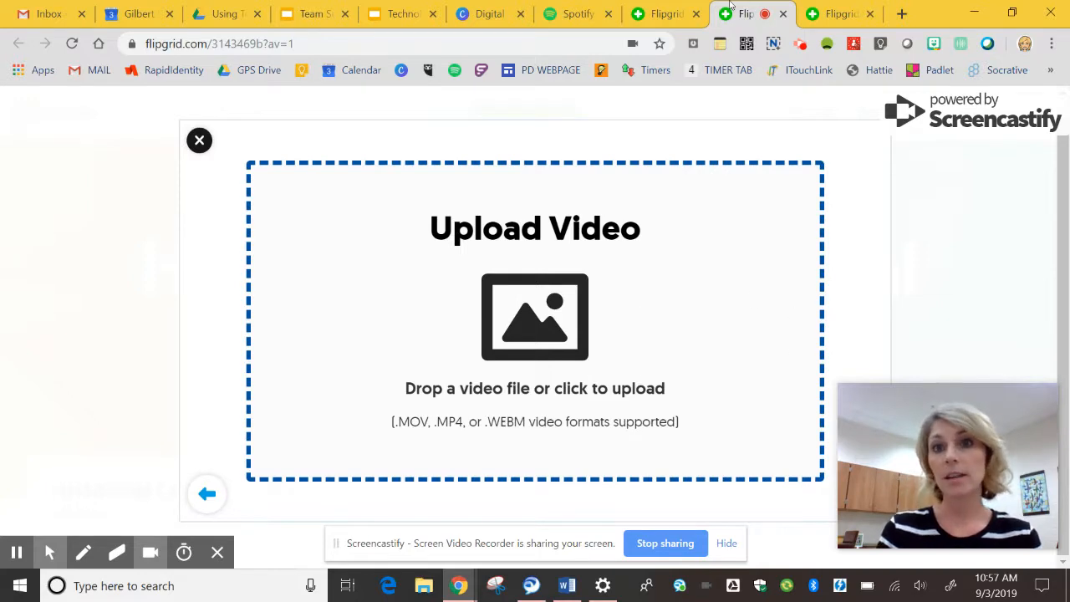
pyautogui.click(660, 14)
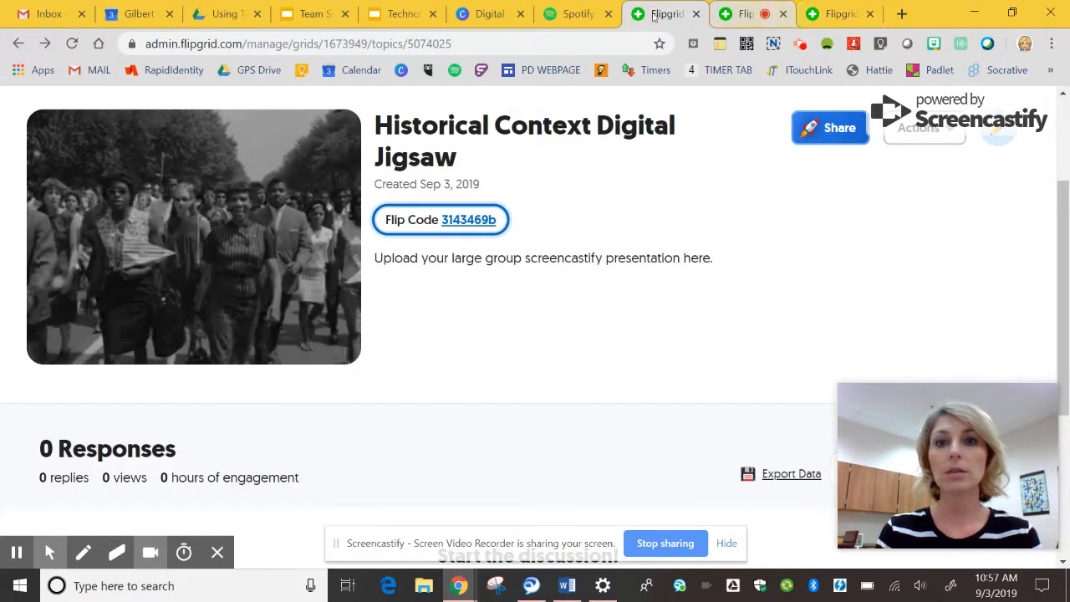
# Switch to the other student-view tab and scroll the Jigsaw topic page showing 0 videos
pyautogui.click(468, 219)
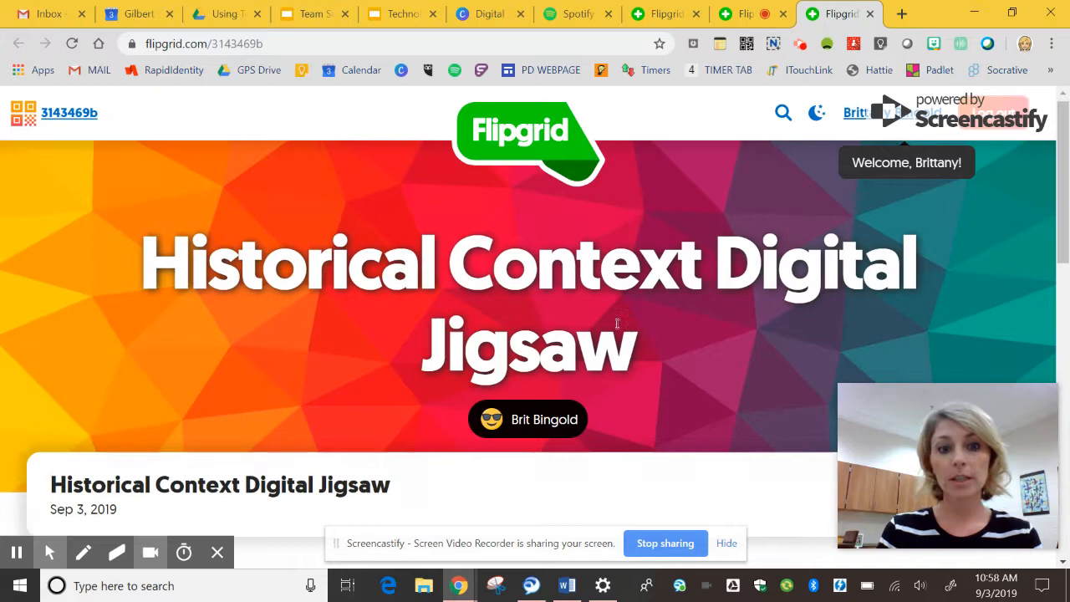
pyautogui.scroll(-3)
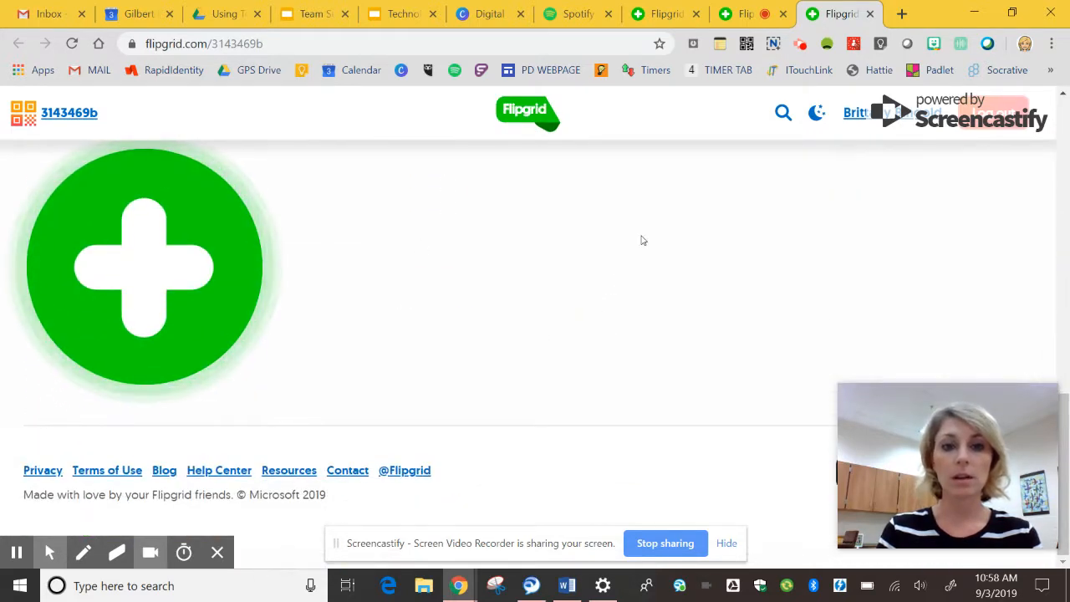
pyautogui.scroll(-3)
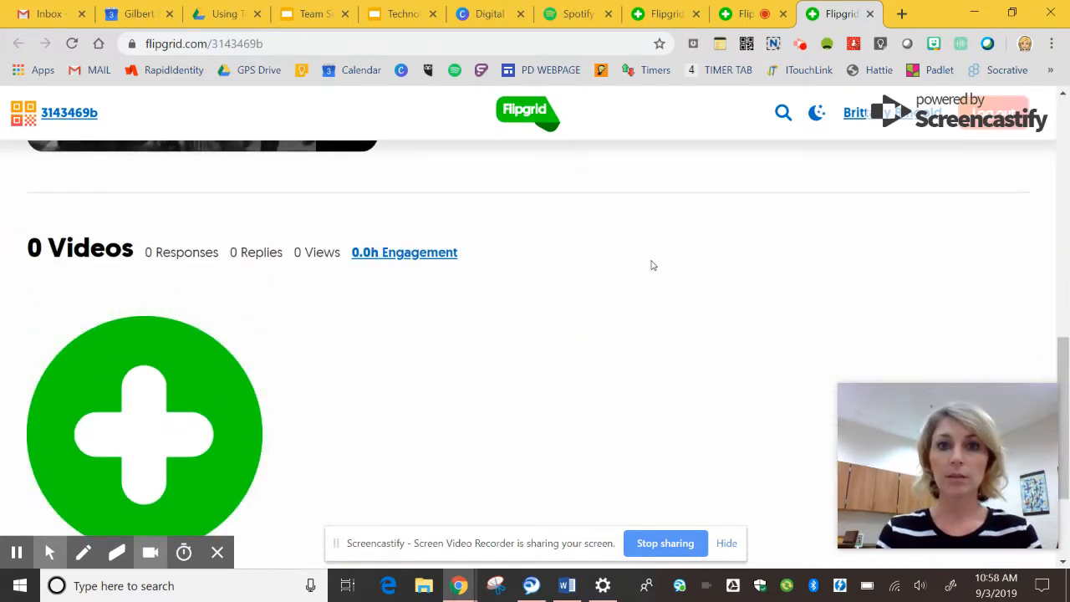
pyautogui.scroll(3)
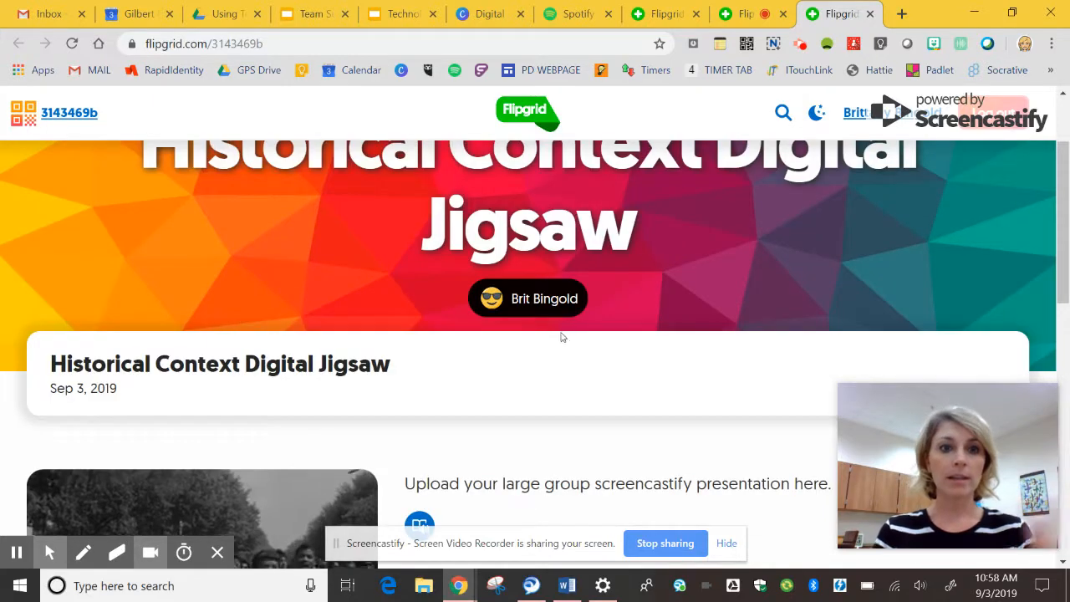